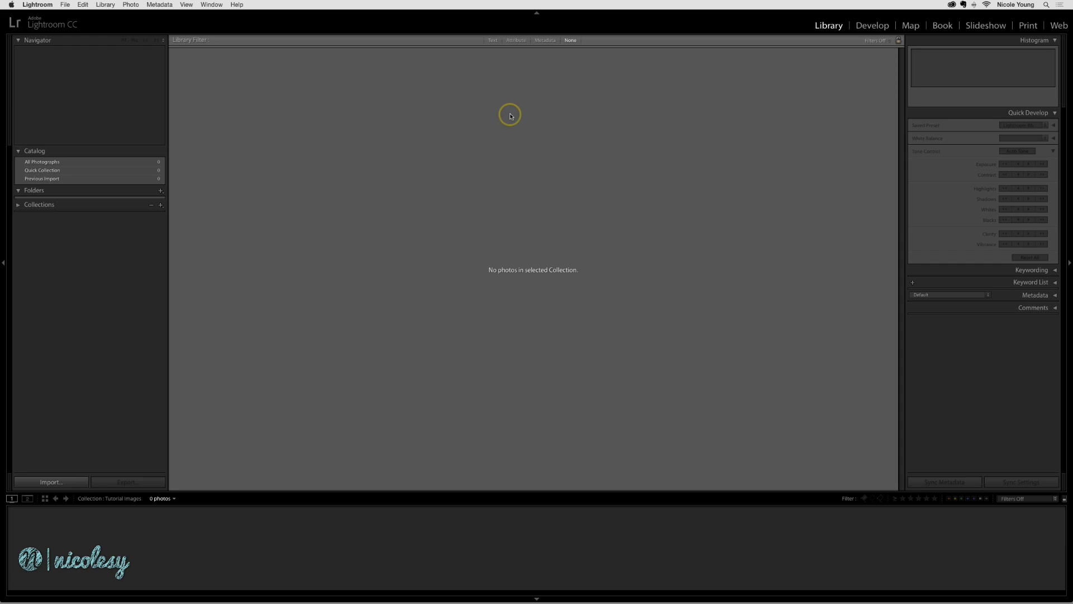
- Bring up the import window from the Library module
{"action": "left_click", "coordinate": [51, 481]}
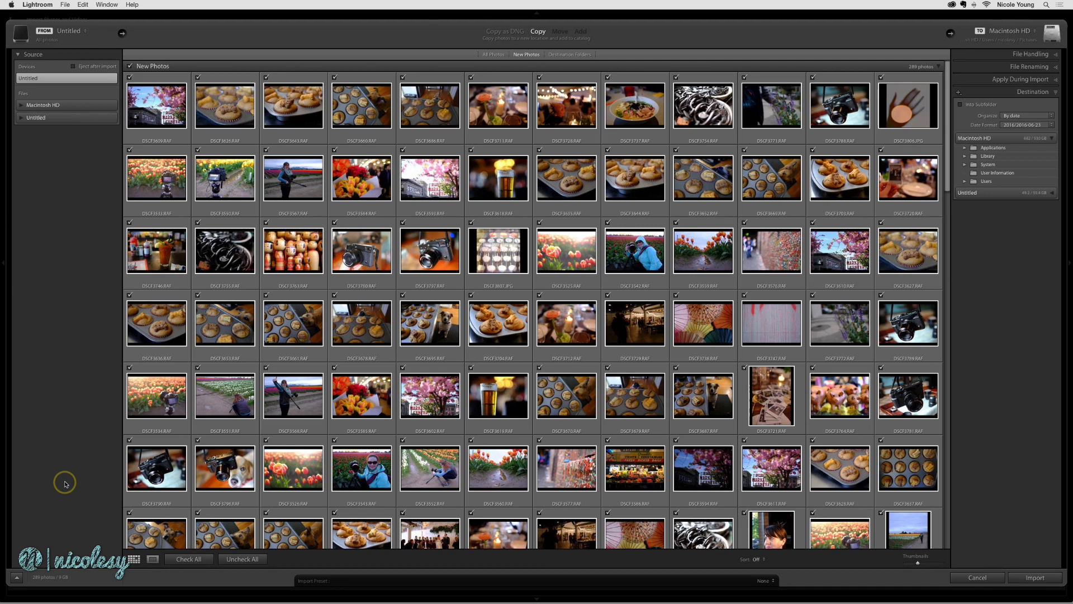
{"action": "mouse_move", "coordinate": [55, 164]}
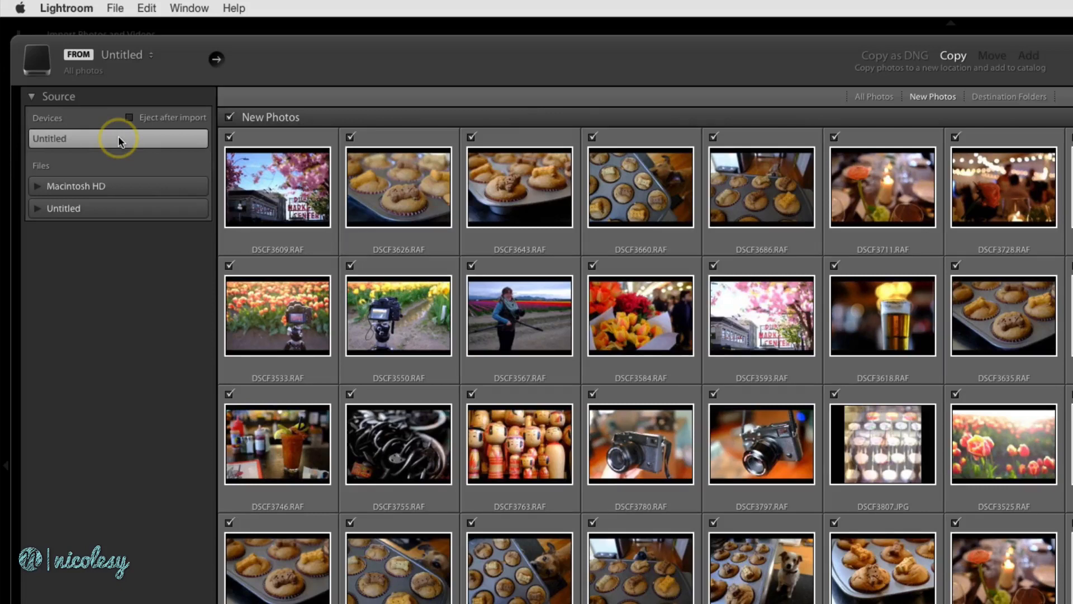
{"action": "mouse_move", "coordinate": [179, 122]}
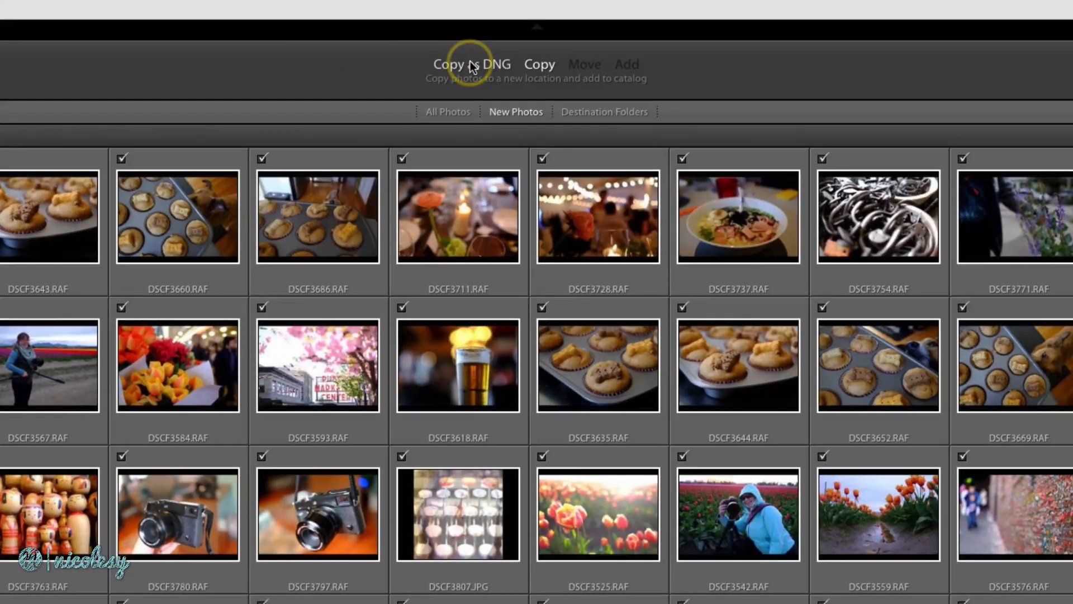
{"action": "mouse_move", "coordinate": [689, 65]}
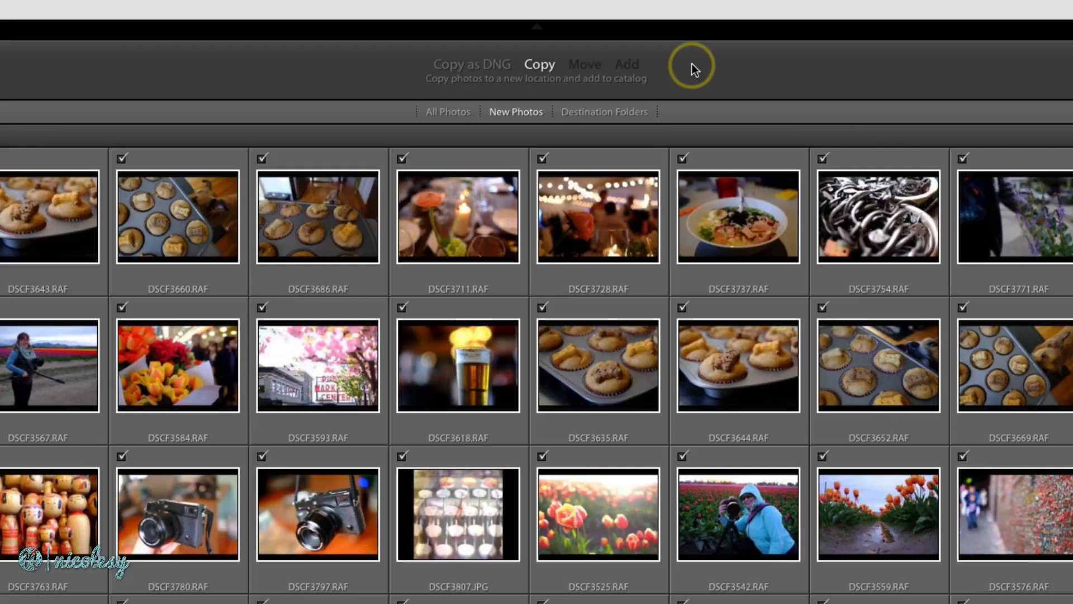
{"action": "mouse_move", "coordinate": [664, 83]}
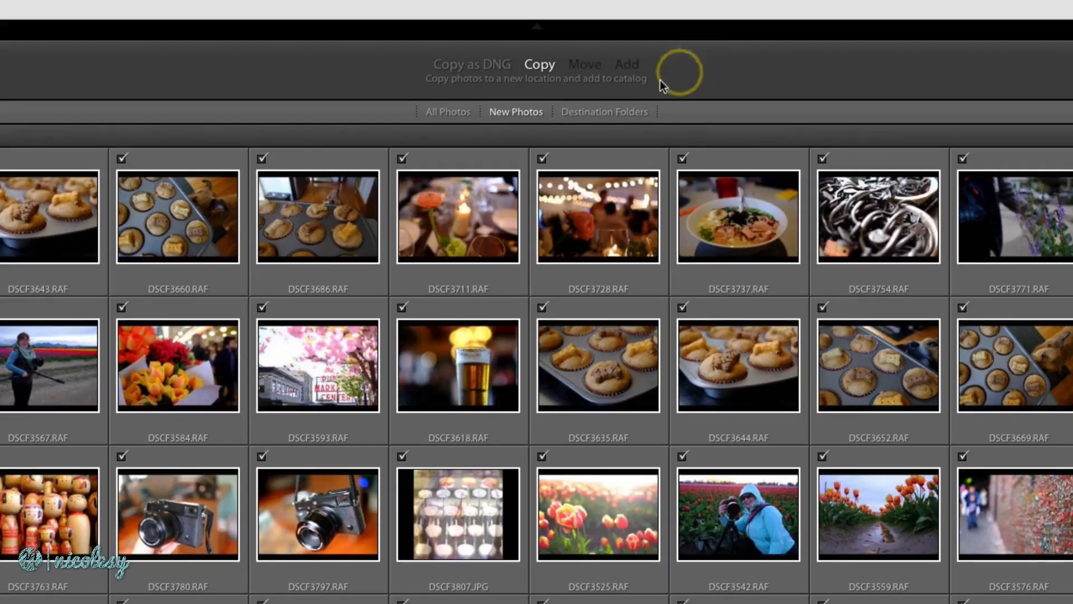
{"action": "mouse_move", "coordinate": [518, 140]}
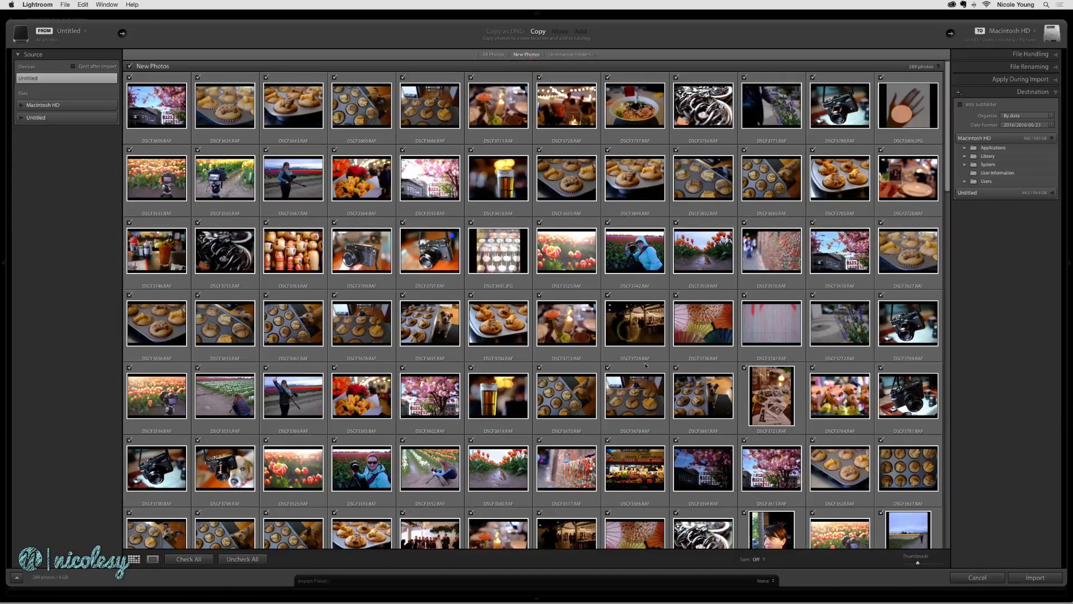
- Sort the import grid by Capture Time and uncheck all photos before picking the cupcakes
{"action": "left_click", "coordinate": [762, 559]}
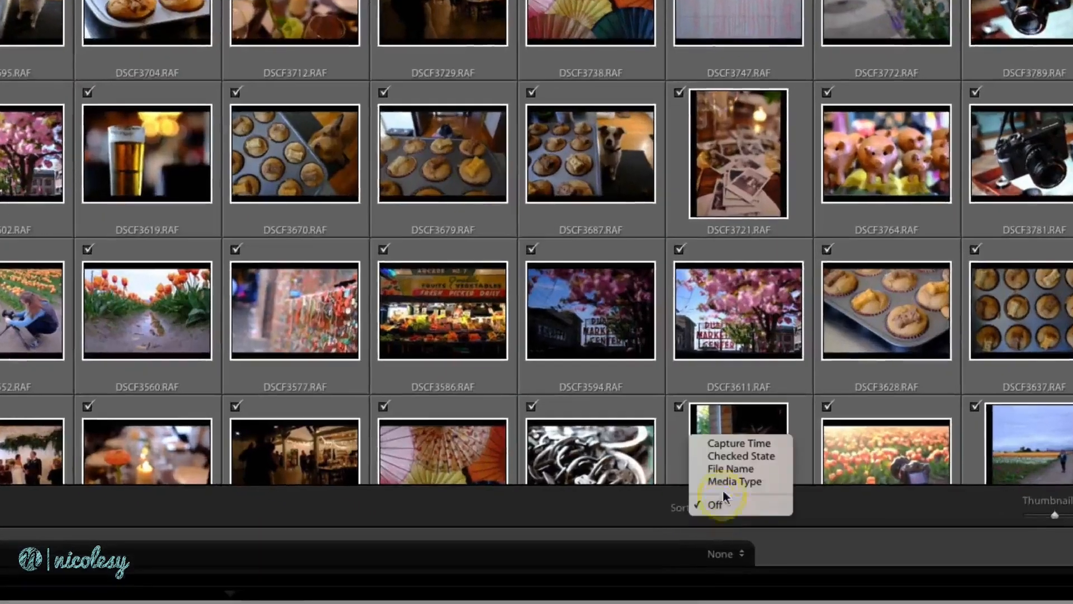
{"action": "left_click", "coordinate": [738, 442]}
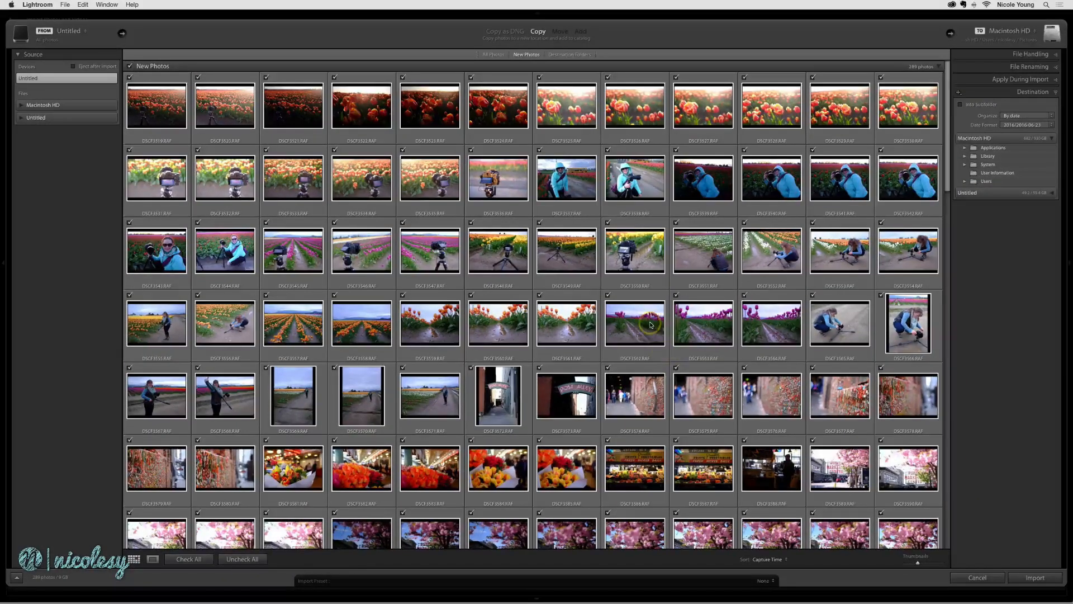
{"action": "scroll", "scroll_direction": "down", "scroll_amount": 3}
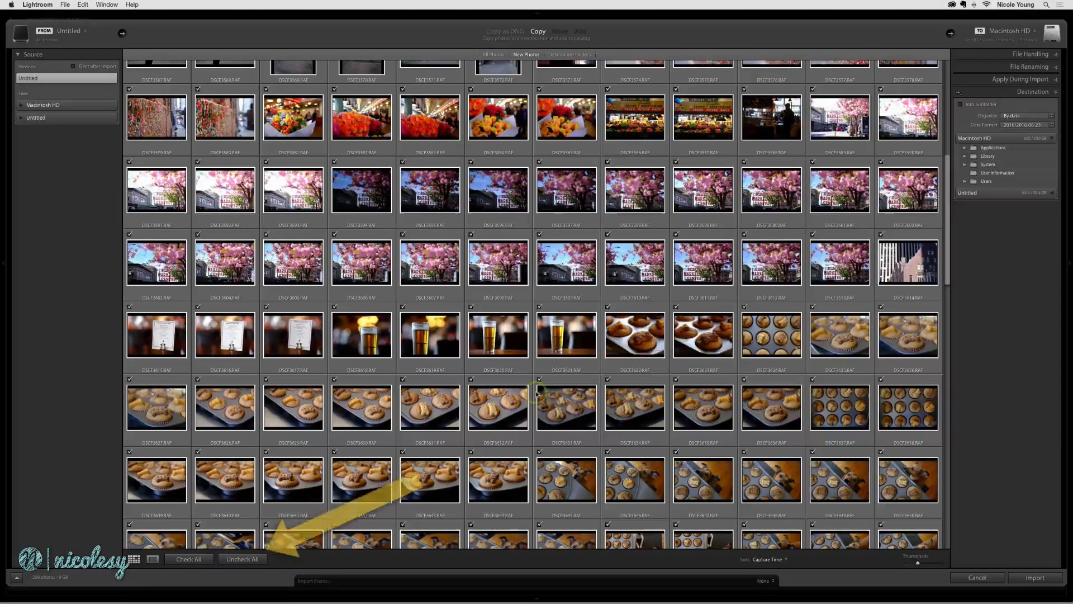
{"action": "left_click", "coordinate": [241, 558]}
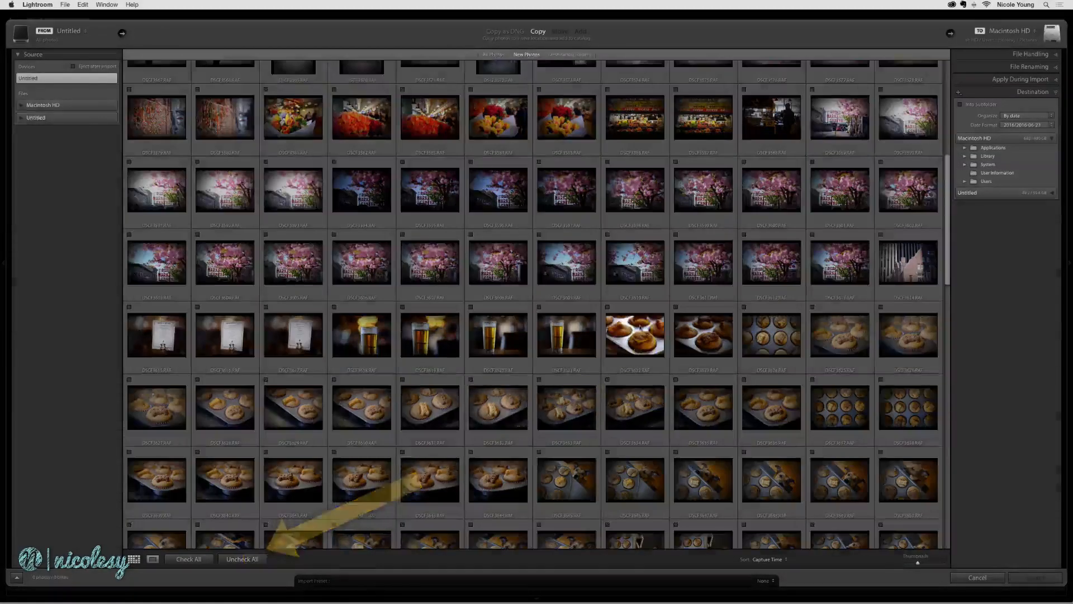
{"action": "scroll", "scroll_direction": "down", "scroll_amount": 3}
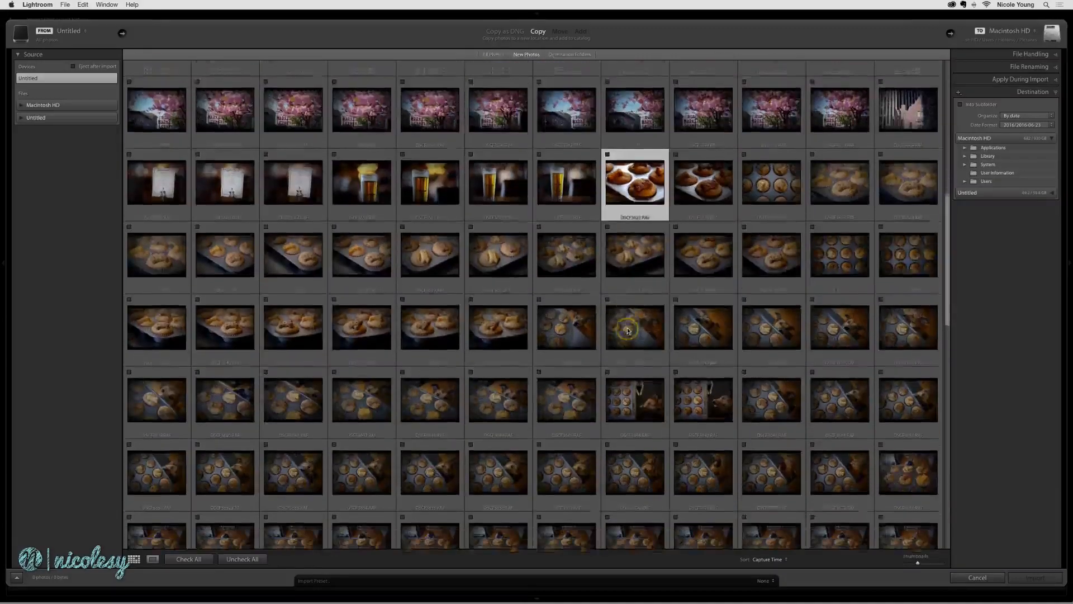
{"action": "scroll", "scroll_direction": "down", "scroll_amount": 3}
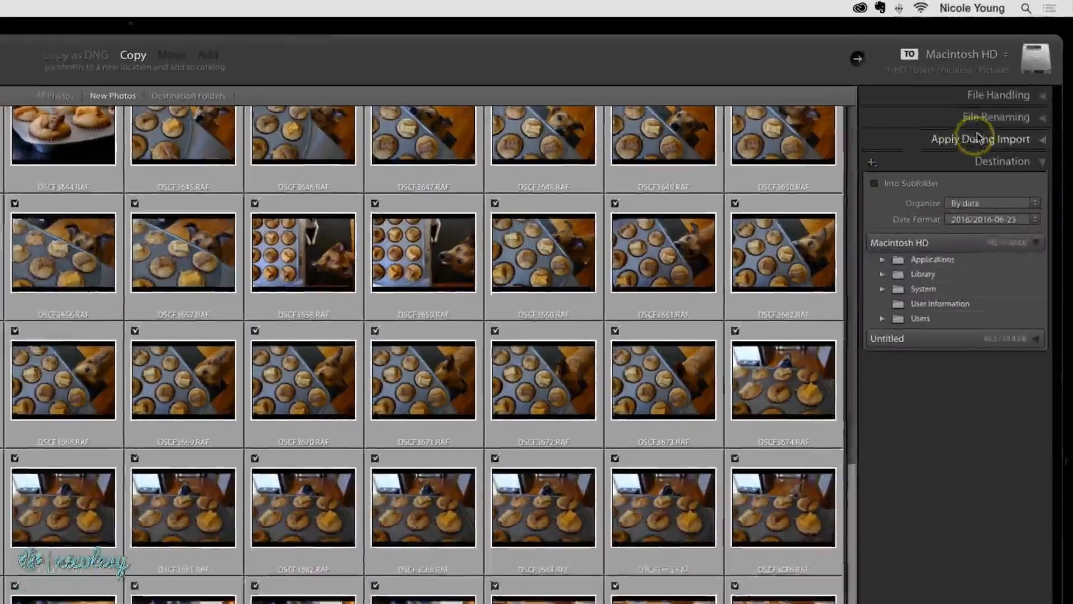
- Expand the File Handling options in the import settings
{"action": "left_click", "coordinate": [1039, 102]}
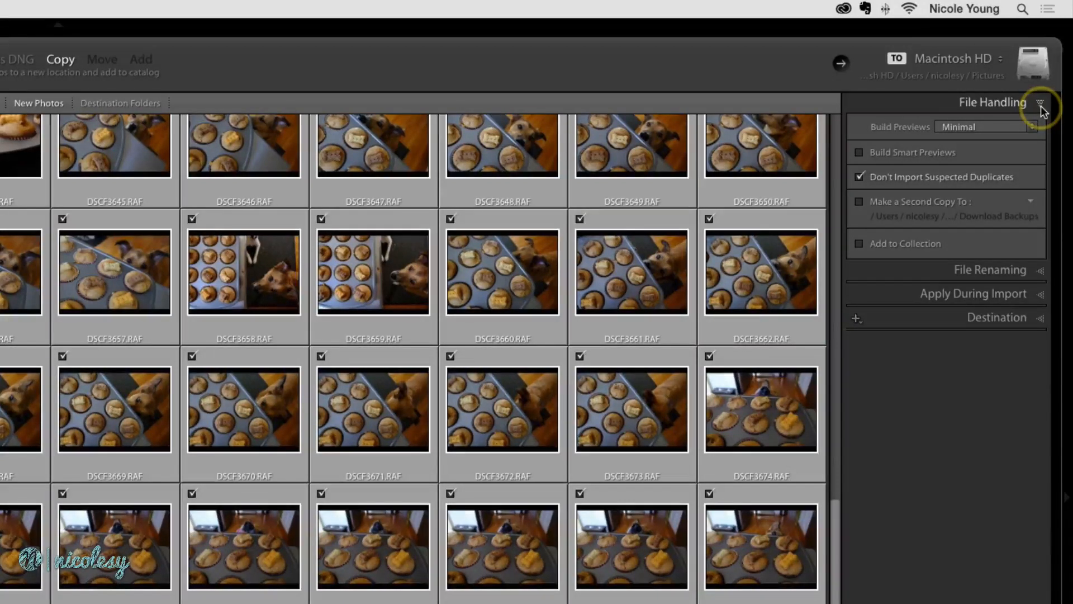
{"action": "mouse_move", "coordinate": [1042, 272]}
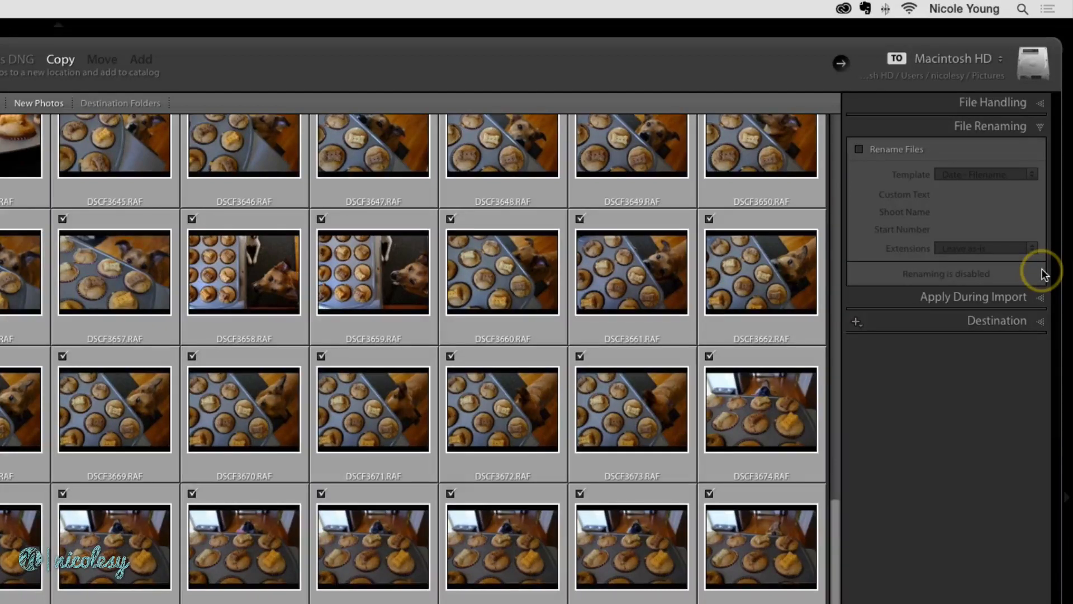
- Enable Rename Files with a Custom Name template and custom text 'pupcakes'
{"action": "left_click", "coordinate": [860, 149]}
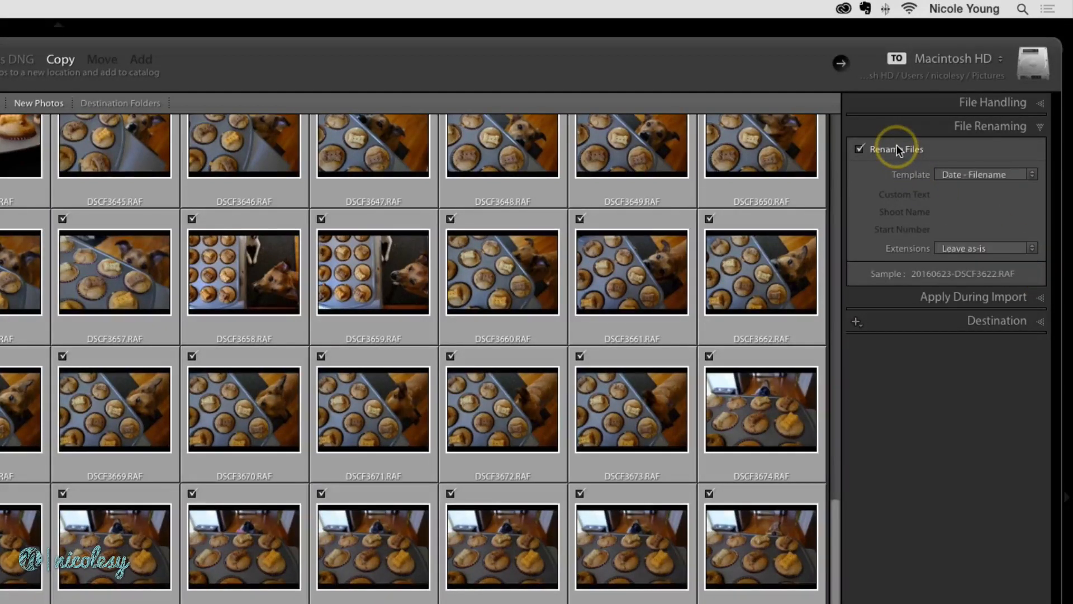
{"action": "mouse_move", "coordinate": [991, 169]}
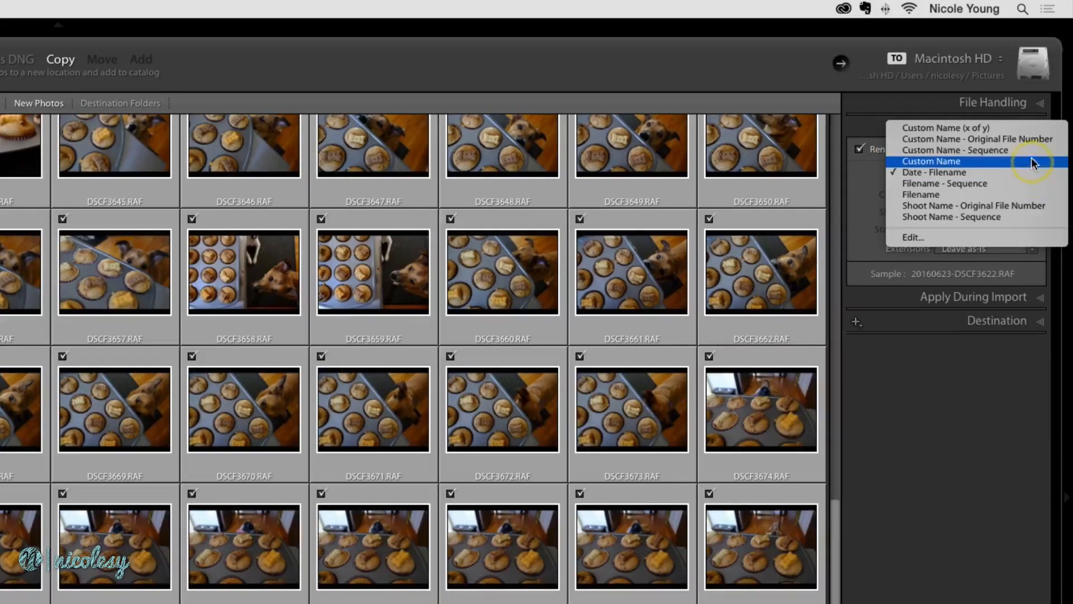
{"action": "left_click", "coordinate": [931, 161]}
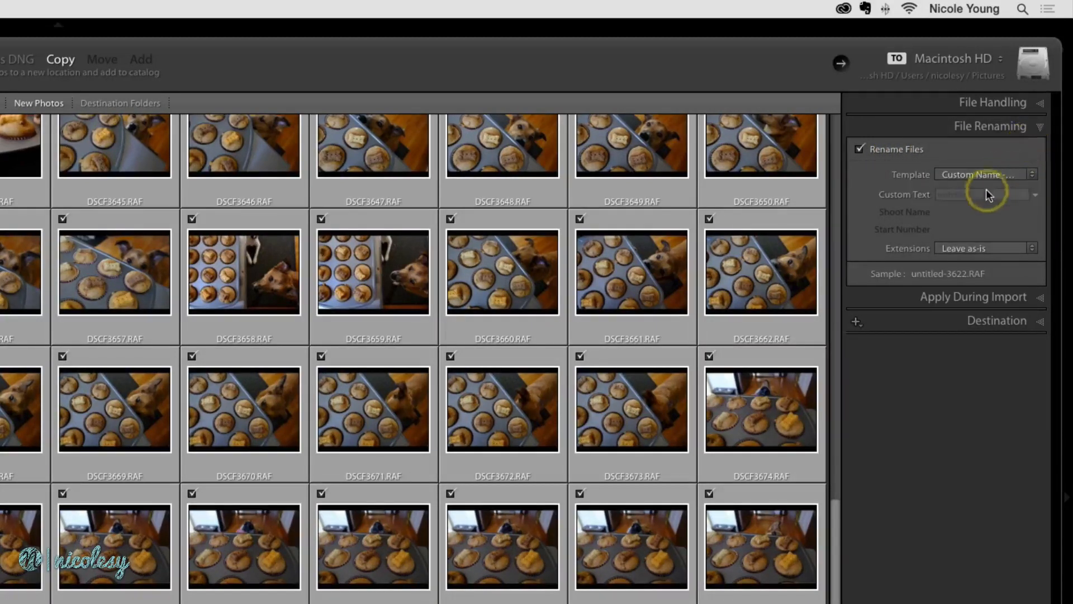
{"action": "type", "text": "pupcakes"}
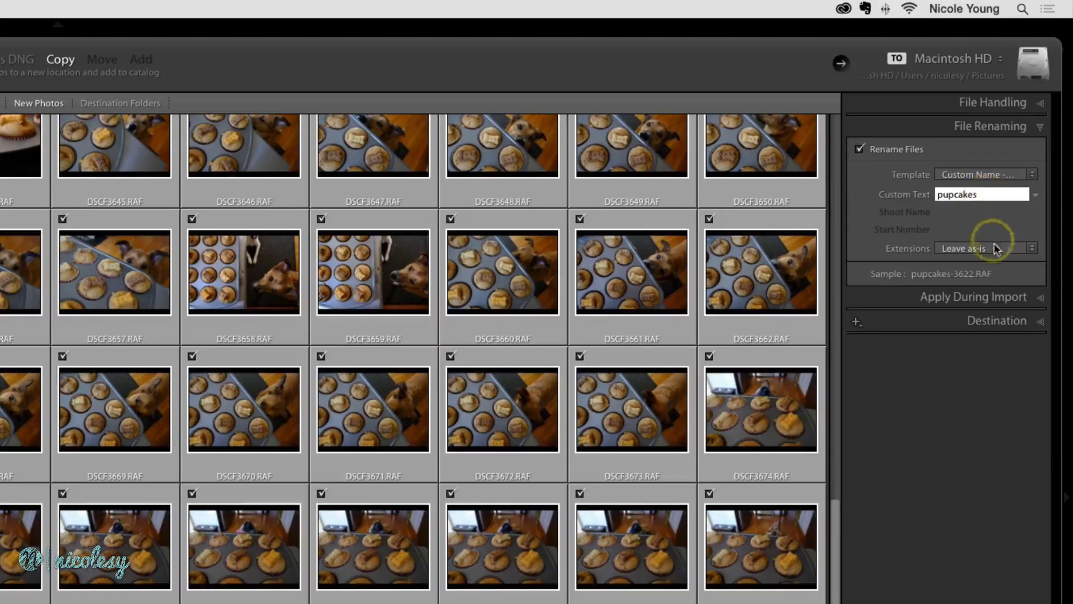
{"action": "mouse_move", "coordinate": [1006, 279]}
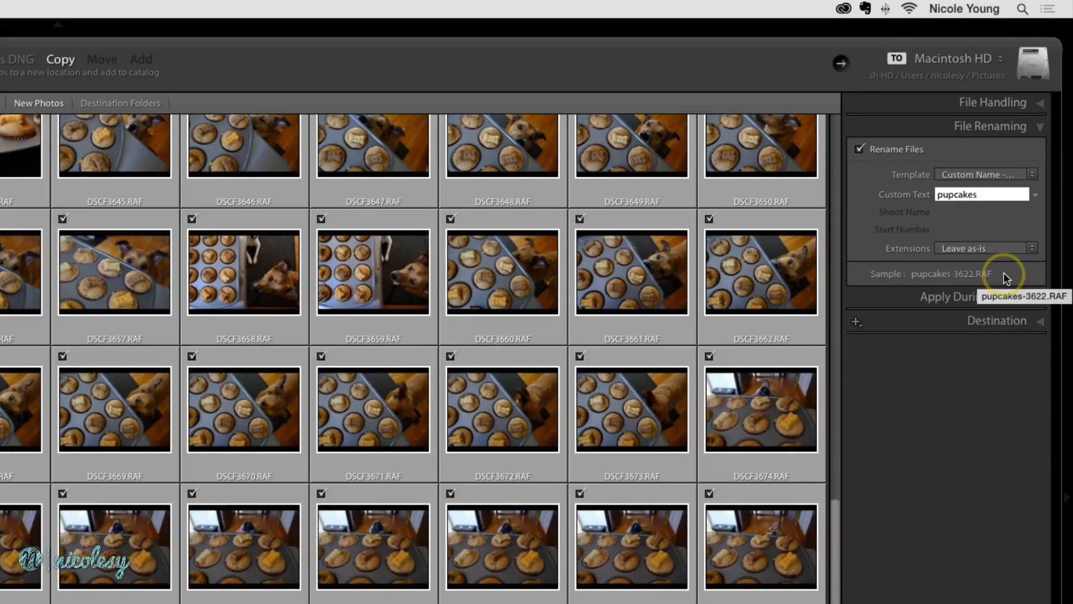
{"action": "mouse_move", "coordinate": [1037, 279]}
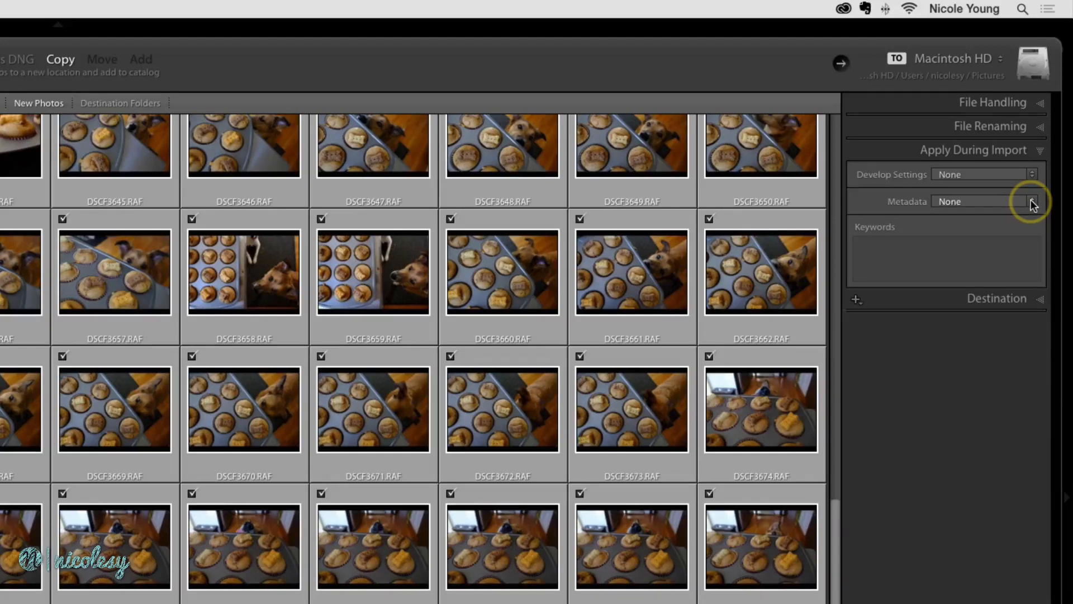
{"action": "mouse_move", "coordinate": [1043, 302]}
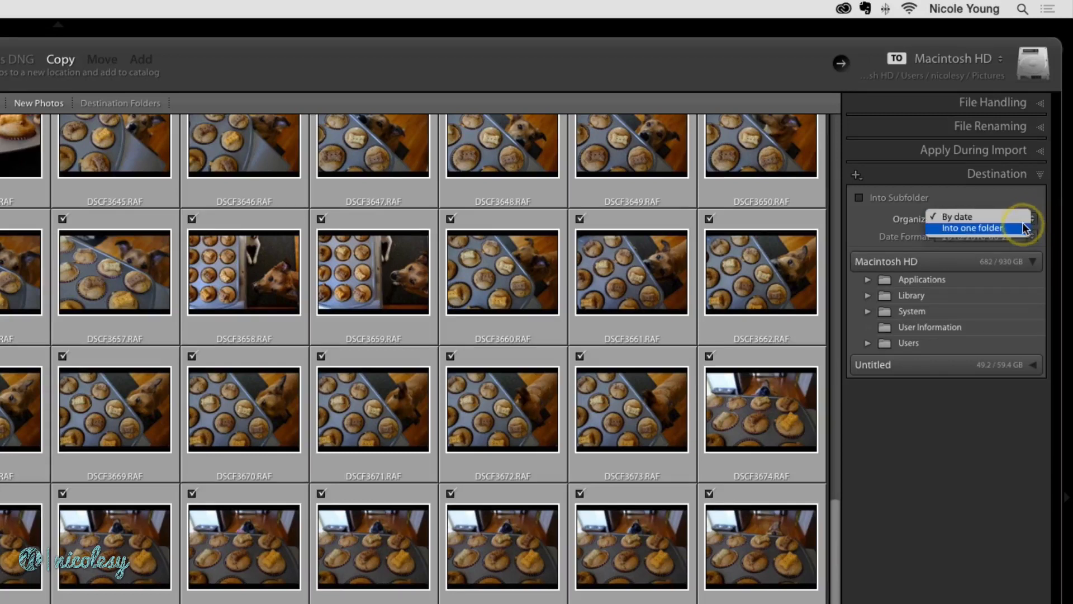
- Organize into one folder and set Desktop > RAW Photos as the destination
{"action": "left_click", "coordinate": [970, 228]}
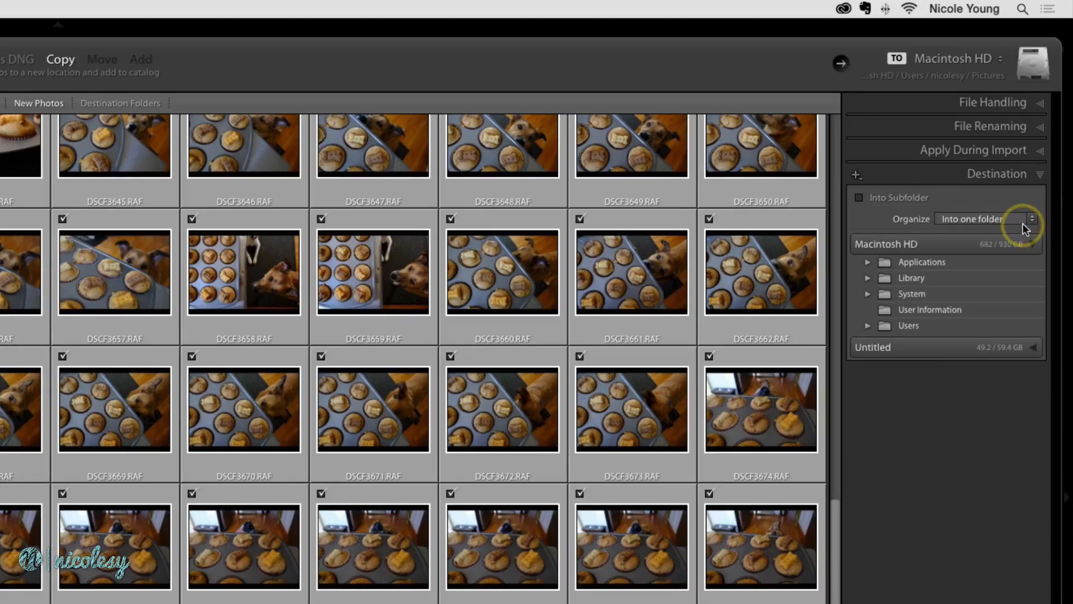
{"action": "mouse_move", "coordinate": [879, 316]}
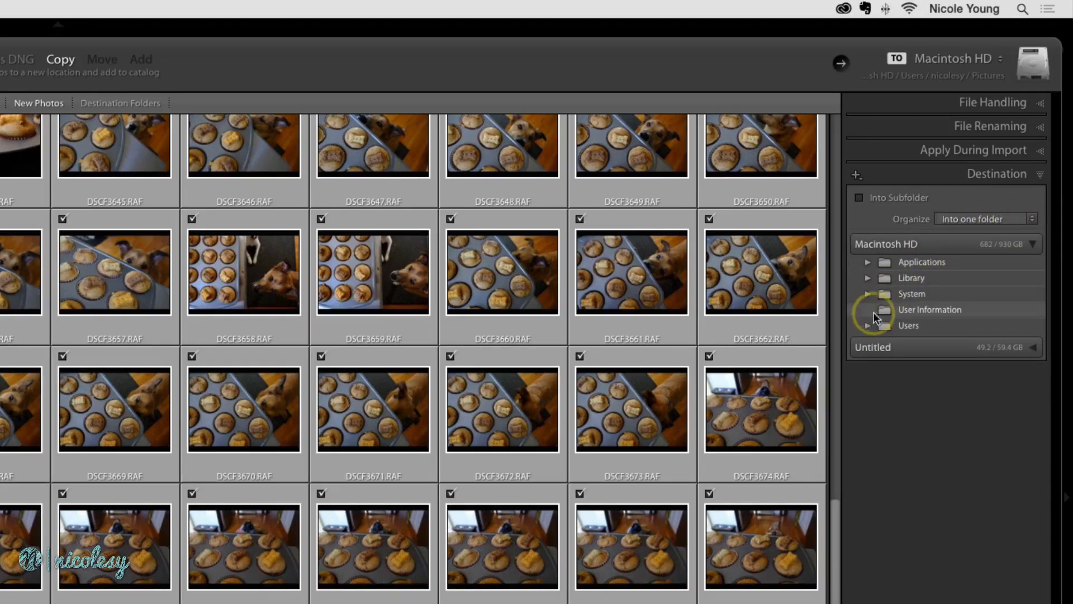
{"action": "left_click", "coordinate": [868, 325]}
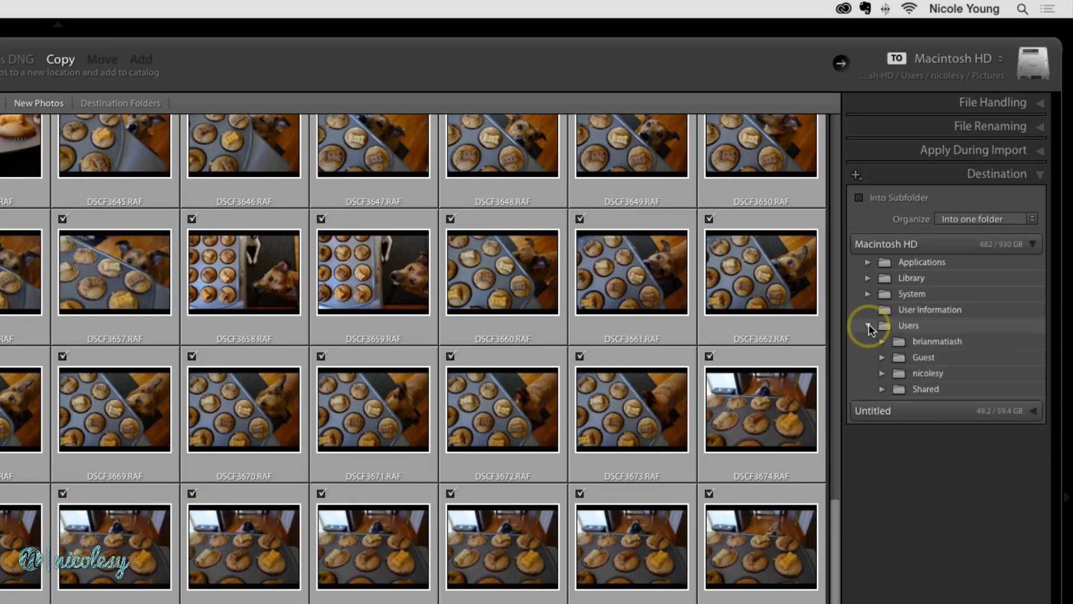
{"action": "left_click", "coordinate": [883, 373]}
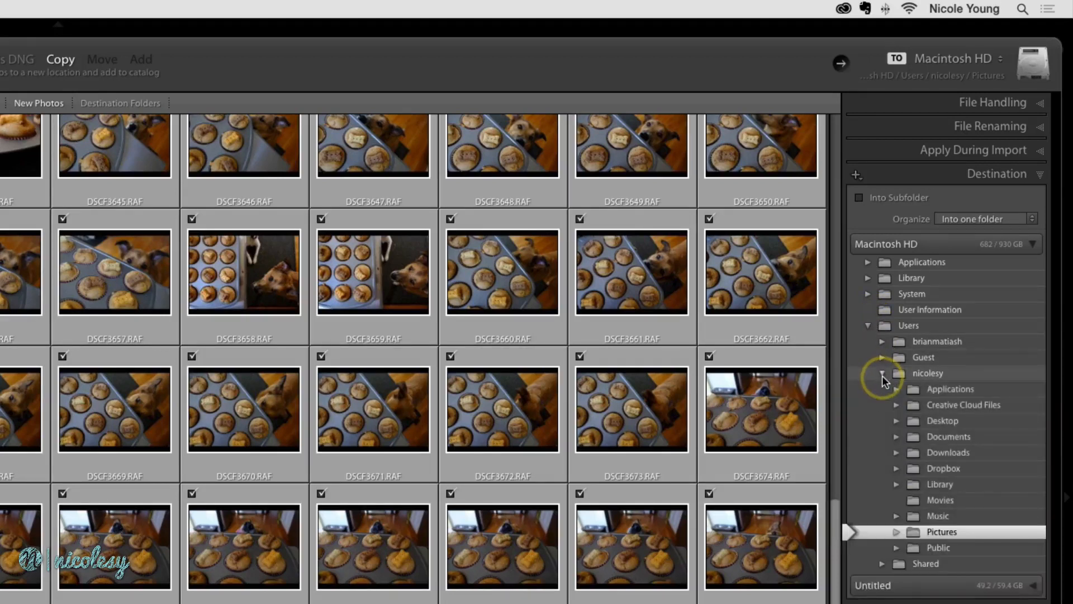
{"action": "left_click", "coordinate": [896, 420]}
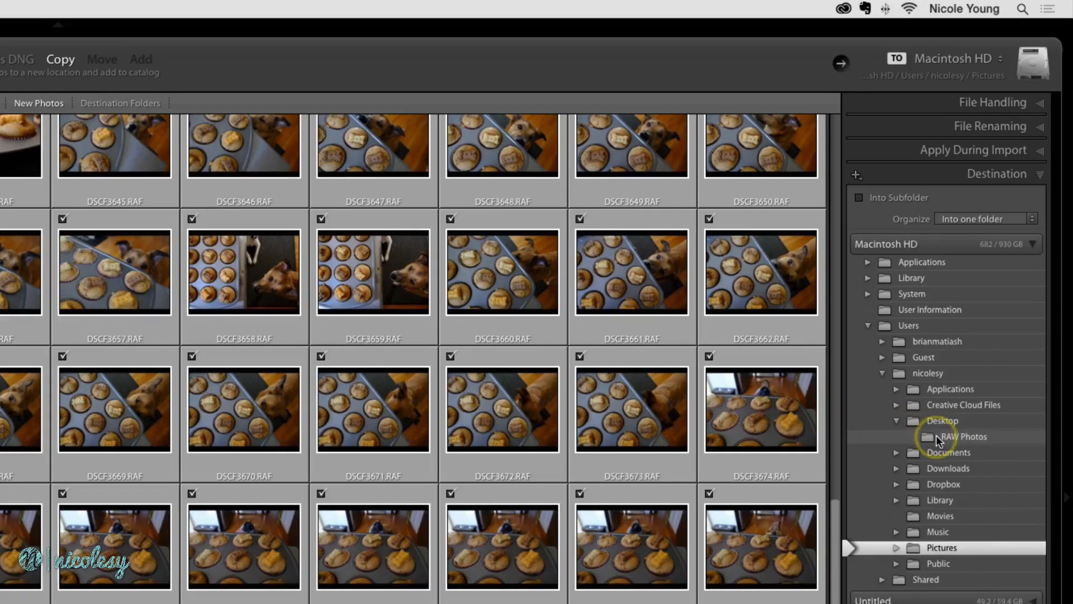
{"action": "left_click", "coordinate": [966, 436]}
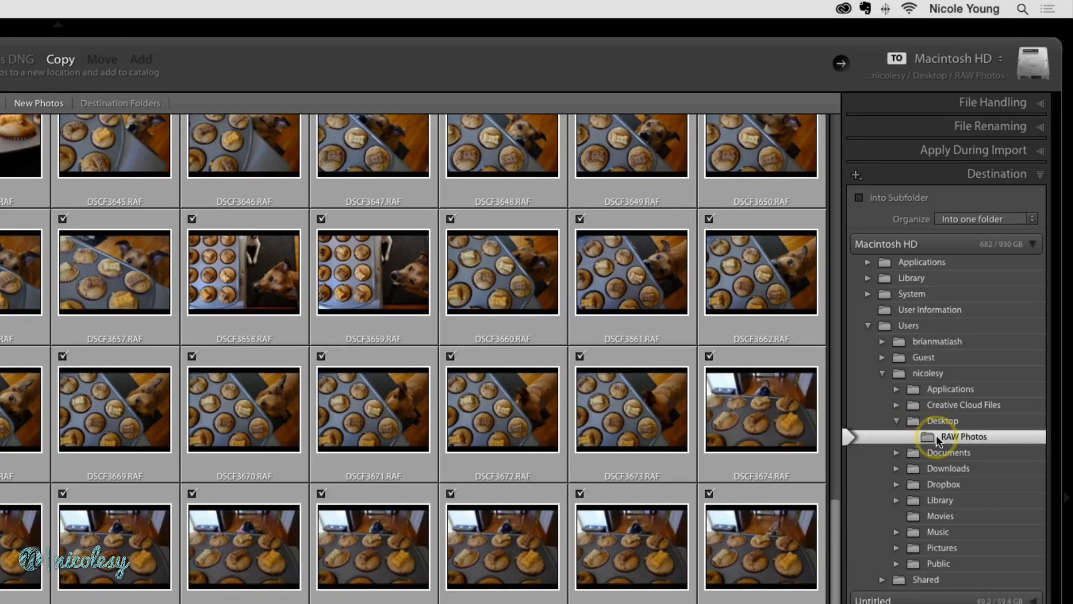
- Import the checked photos into a new subfolder named 'Pupcakes'
{"action": "left_click", "coordinate": [859, 197]}
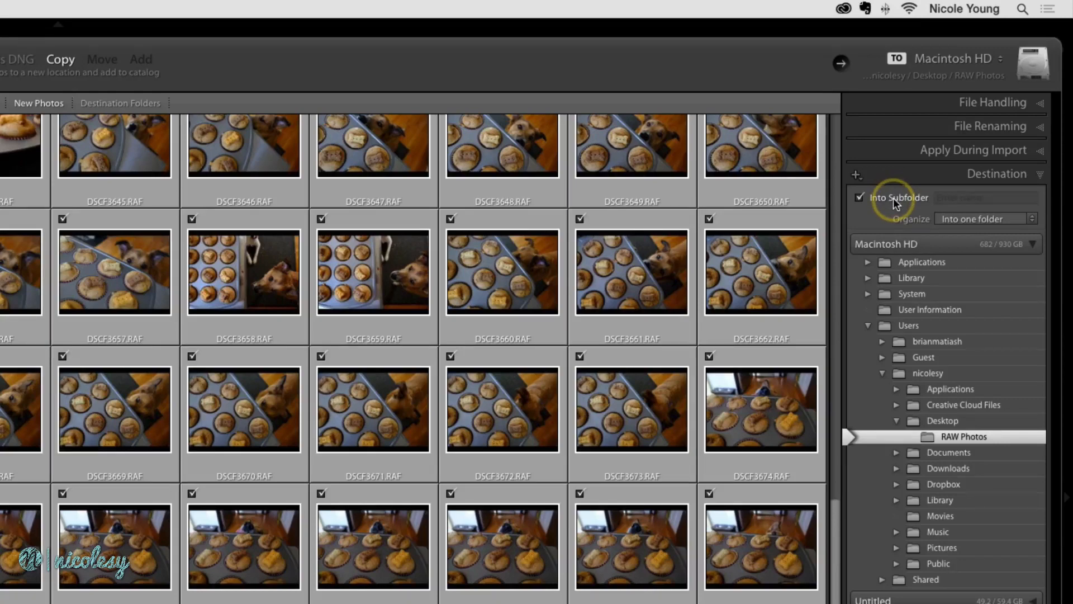
{"action": "left_click", "coordinate": [985, 197]}
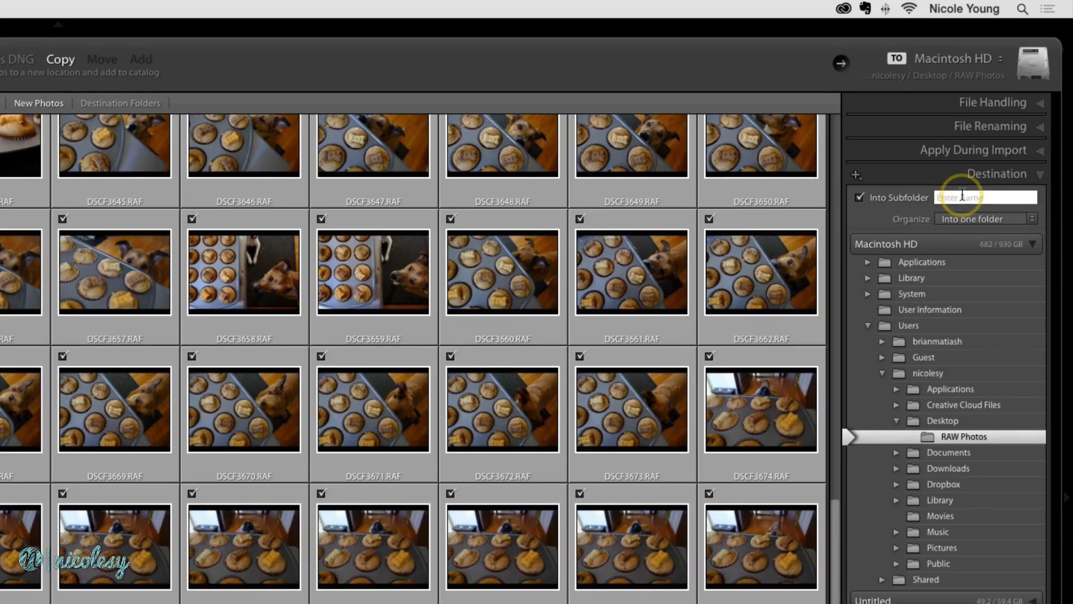
{"action": "type", "text": "Pupcakes"}
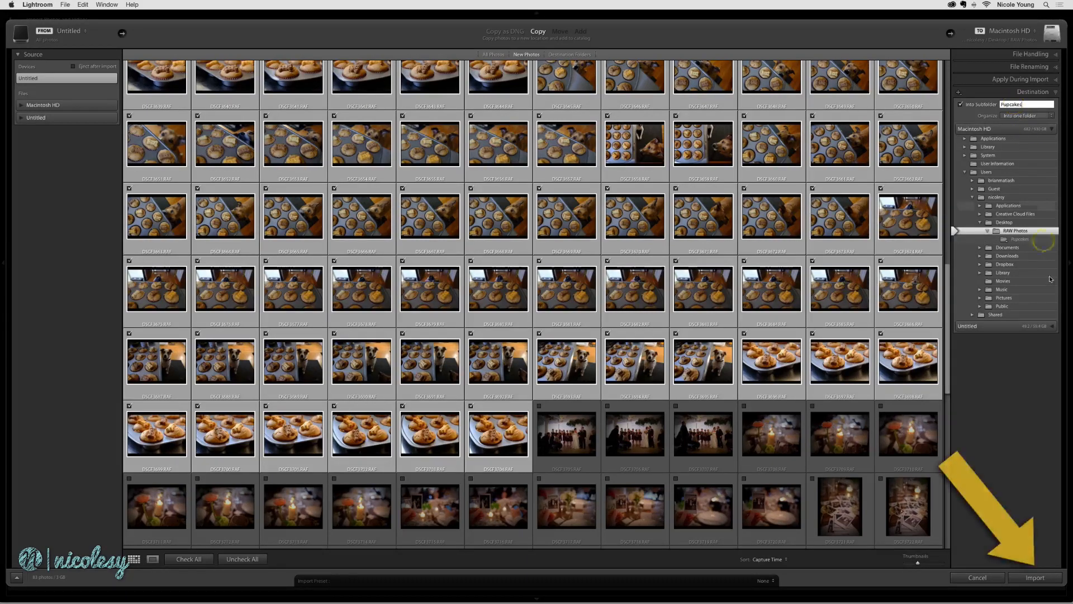
{"action": "left_click", "coordinate": [1035, 577]}
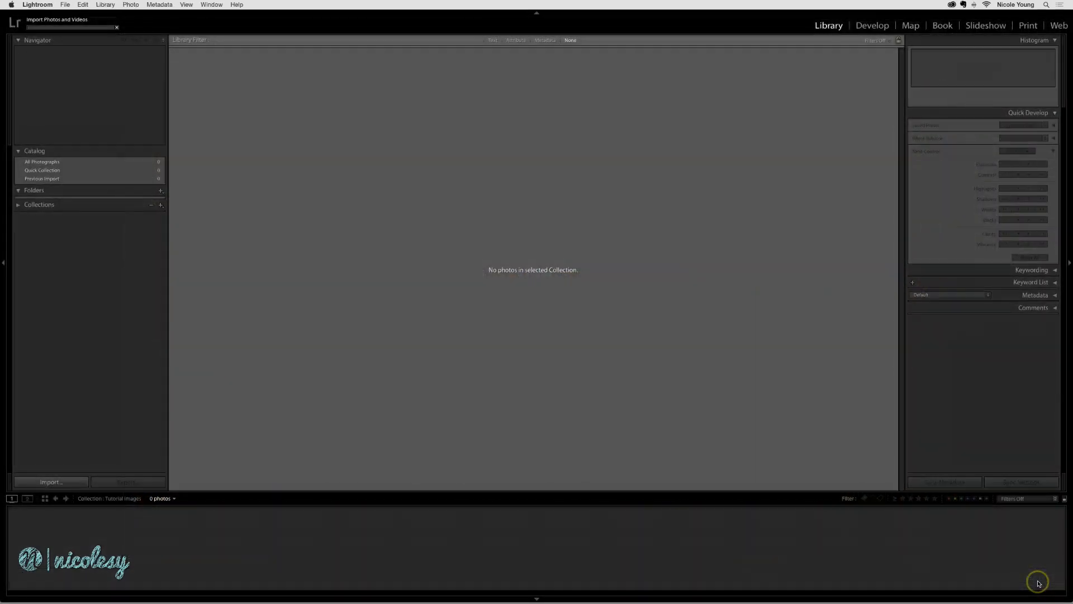